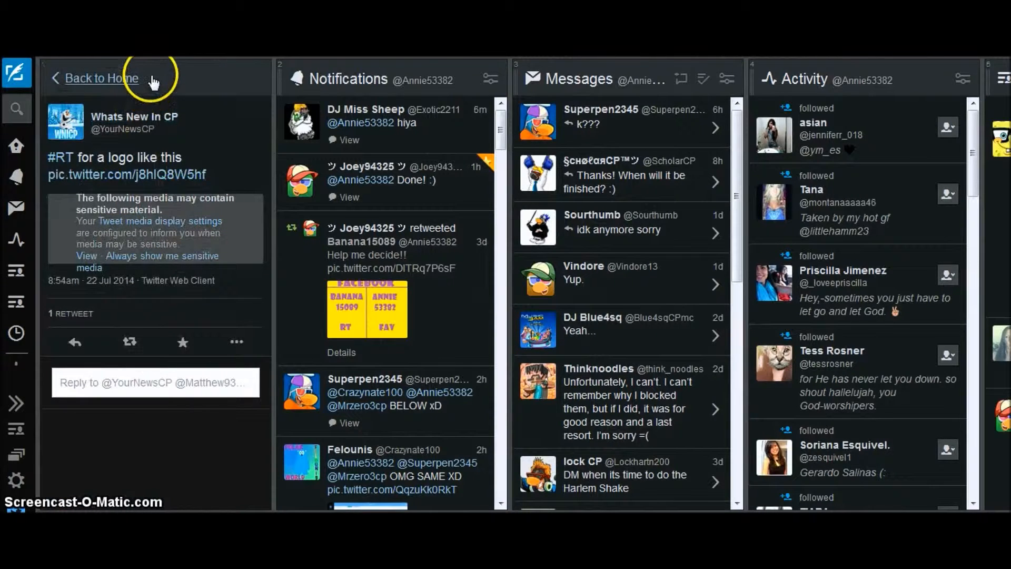
Return to the Home timeline and retweet the Puffle Party 2014 tweet
{"action": "left_click", "coordinate": [101, 78]}
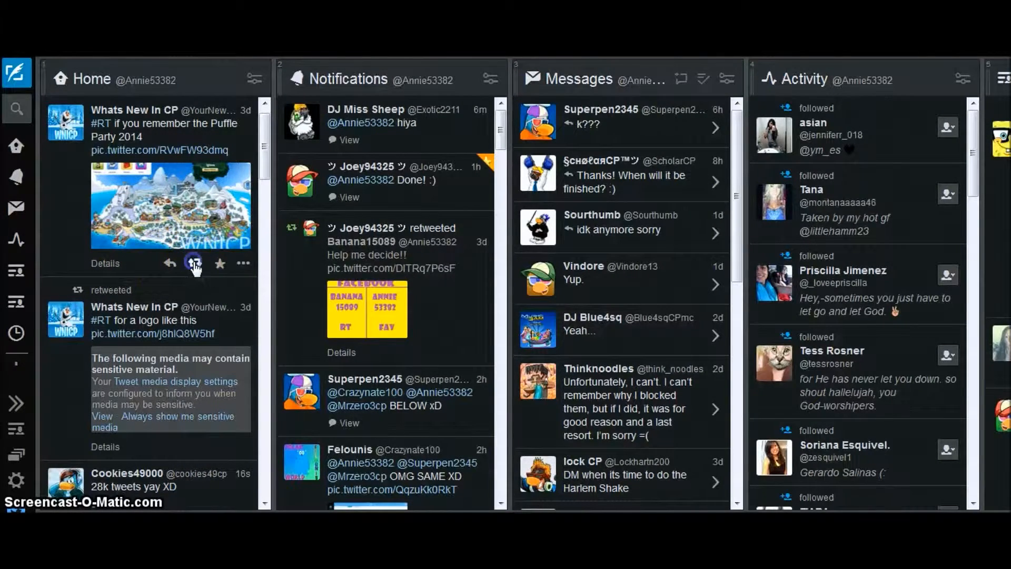
{"action": "left_click", "coordinate": [194, 264]}
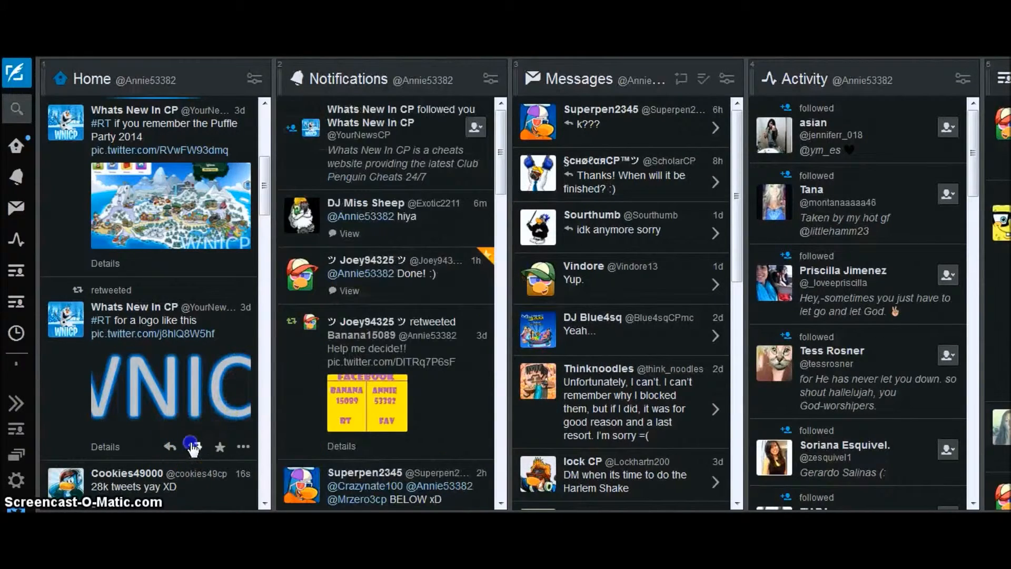
Retweet the logo tweet, follow back Whats New In CP, and retweet its beta hat tweet
{"action": "left_click", "coordinate": [194, 446]}
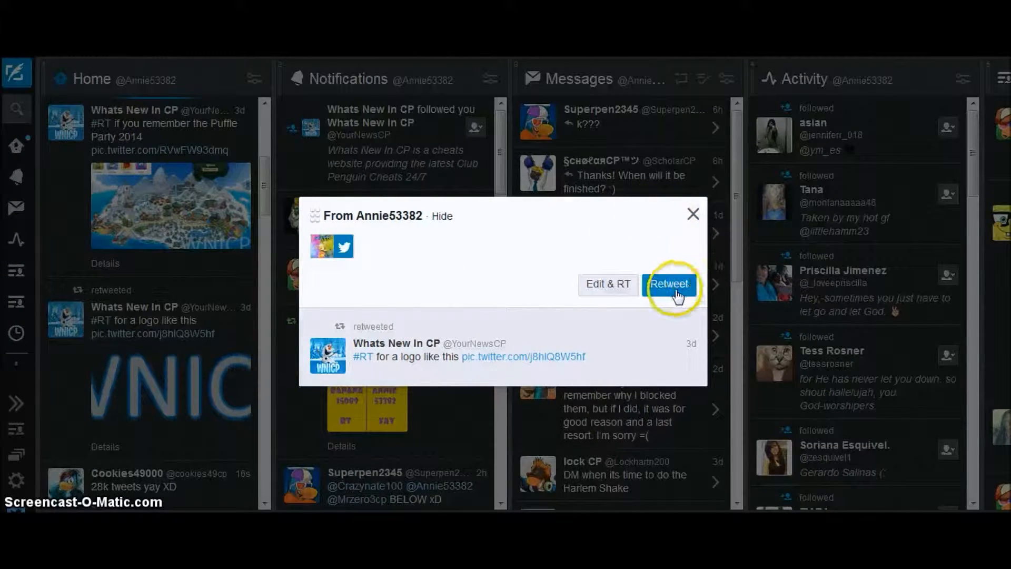
{"action": "left_click", "coordinate": [670, 284]}
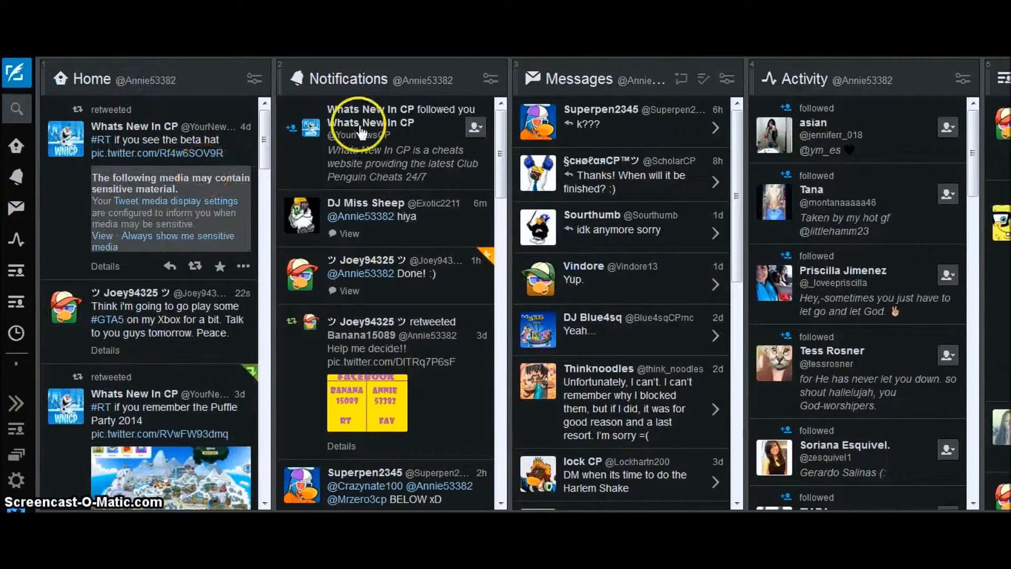
{"action": "left_click", "coordinate": [369, 122]}
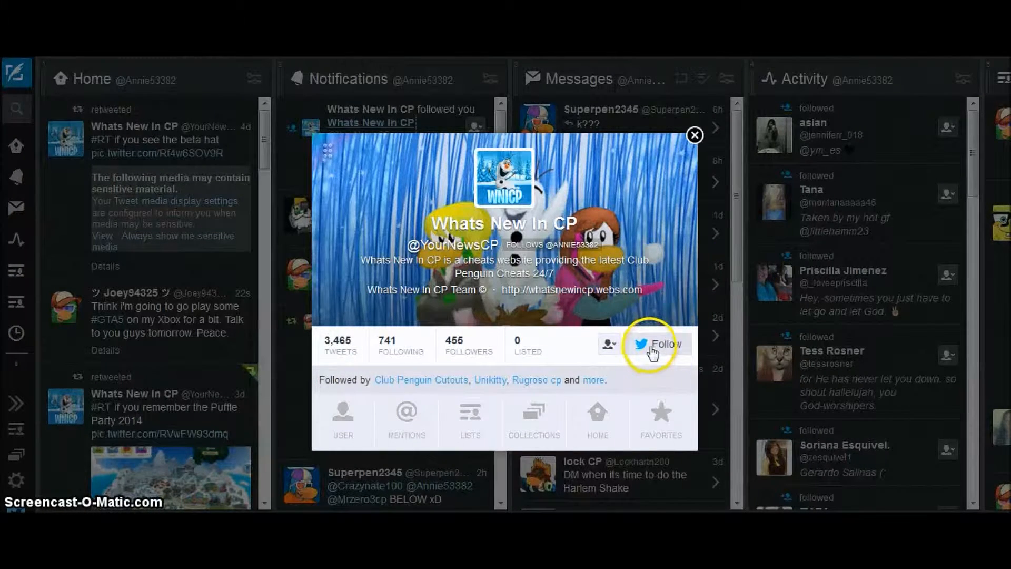
{"action": "left_click", "coordinate": [658, 343]}
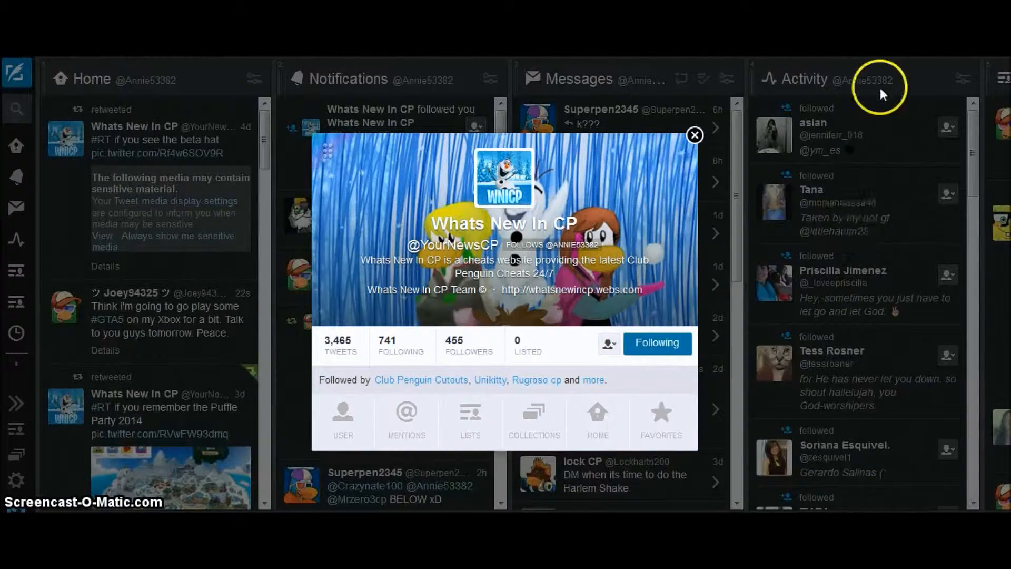
{"action": "left_click", "coordinate": [695, 135]}
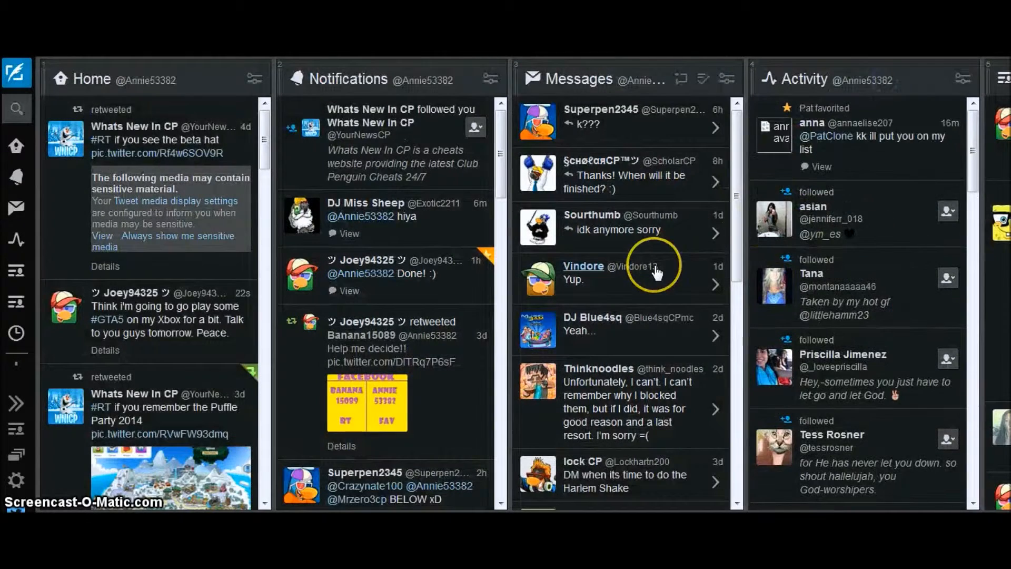
{"action": "mouse_move", "coordinate": [59, 343]}
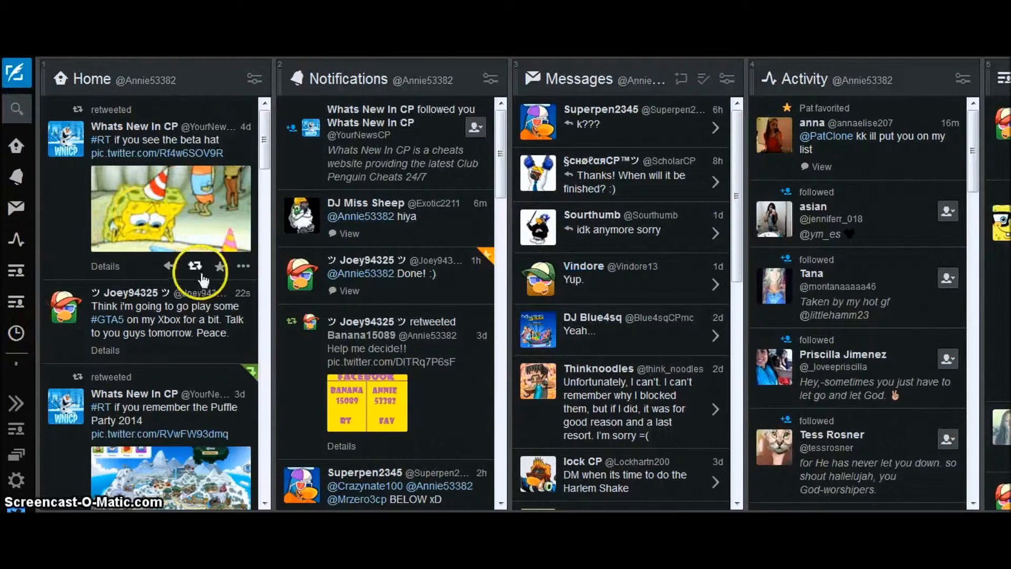
{"action": "left_click", "coordinate": [198, 266]}
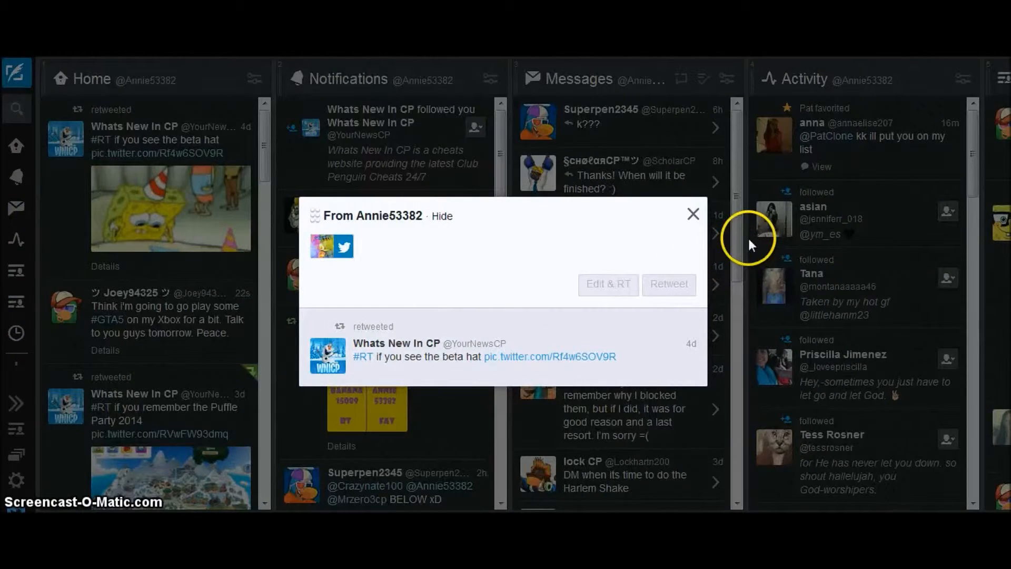
{"action": "left_click", "coordinate": [693, 213]}
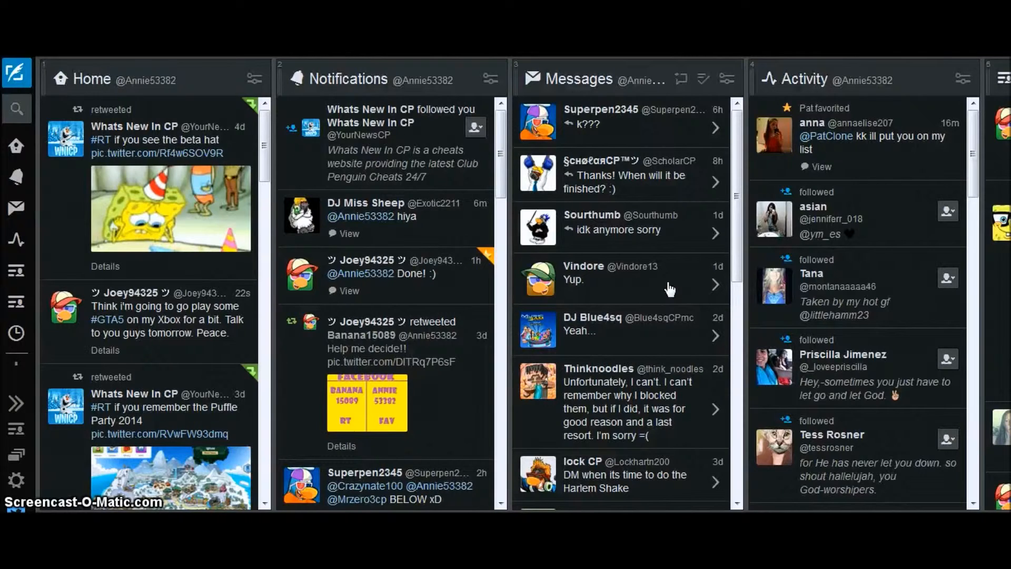
{"action": "mouse_move", "coordinate": [401, 240]}
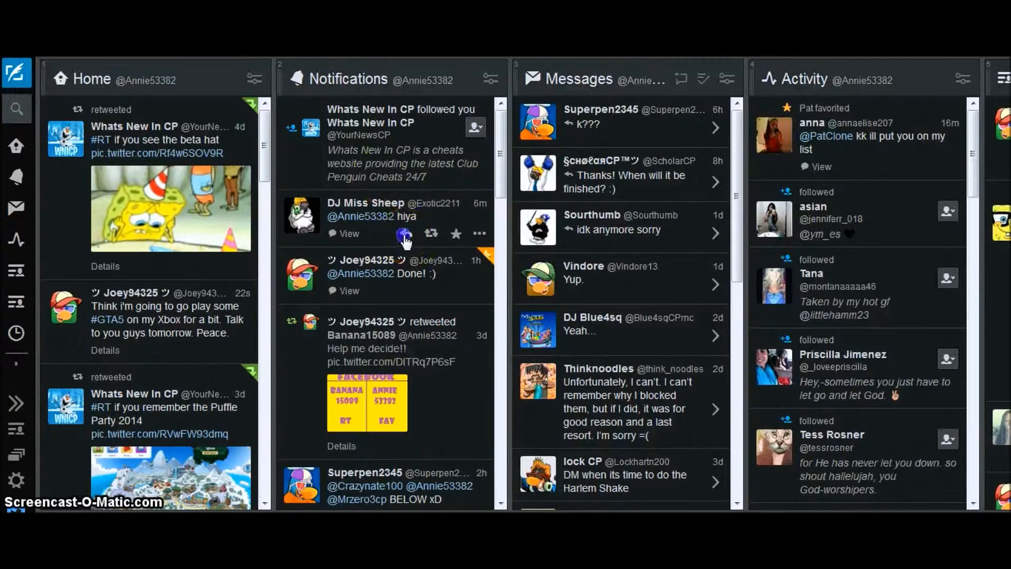
Reply 'sup' to DJ Miss Sheep's hiya mention and retweet Small Dude's 'Who's online?' tweet
{"action": "left_click", "coordinate": [406, 233]}
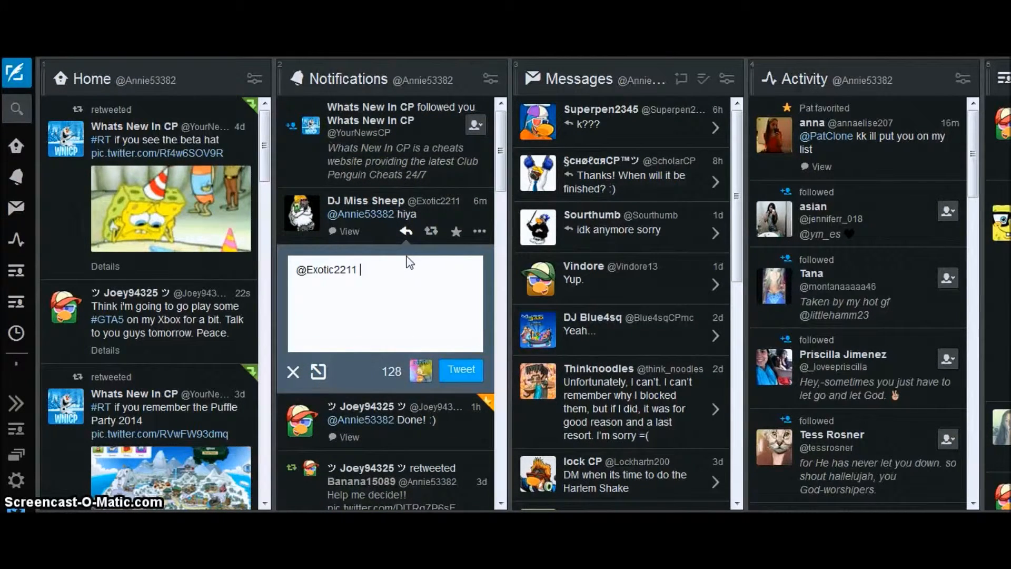
{"action": "left_click", "coordinate": [460, 369]}
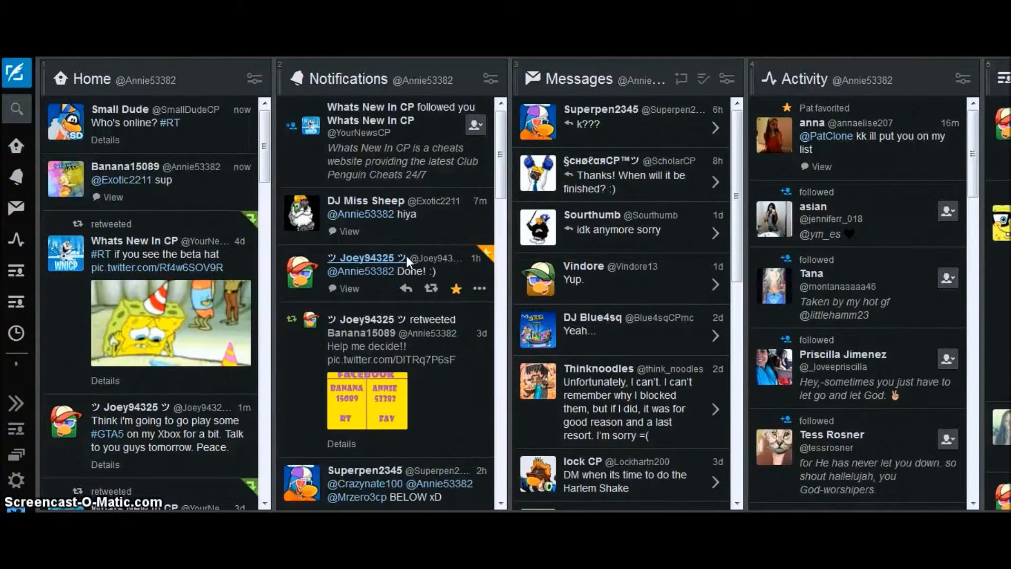
{"action": "mouse_move", "coordinate": [197, 165]}
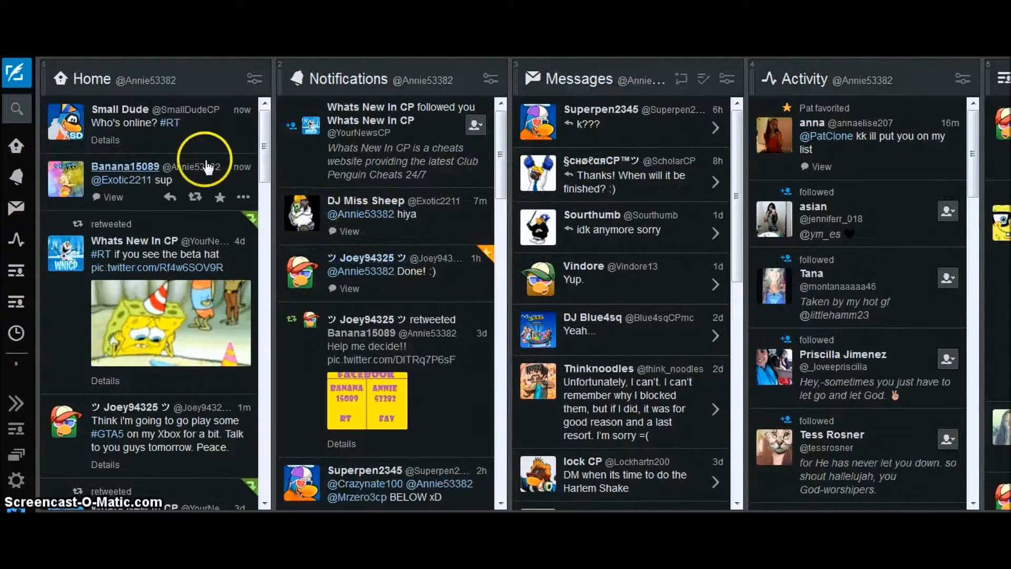
{"action": "left_click", "coordinate": [195, 197]}
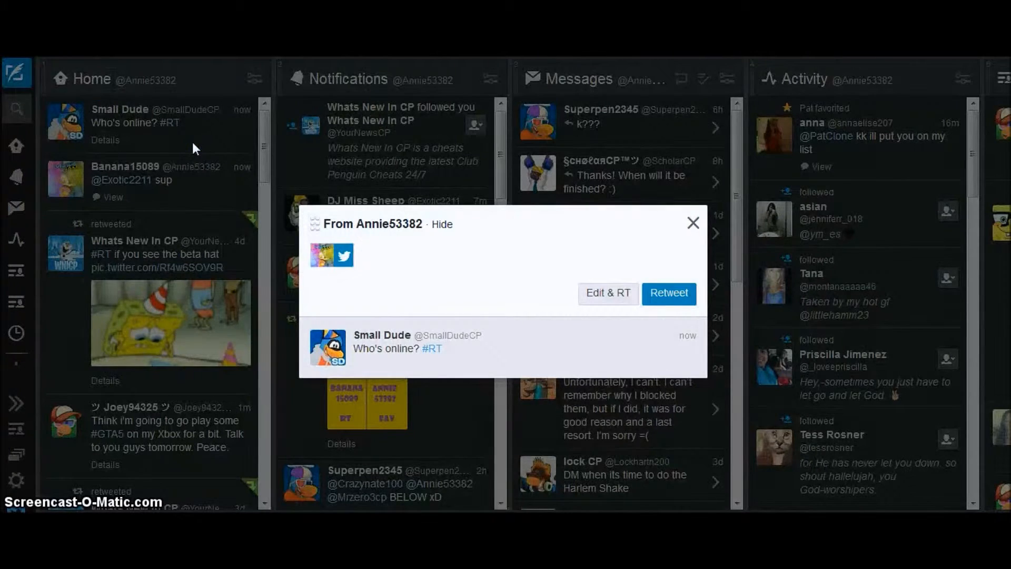
{"action": "left_click", "coordinate": [693, 222]}
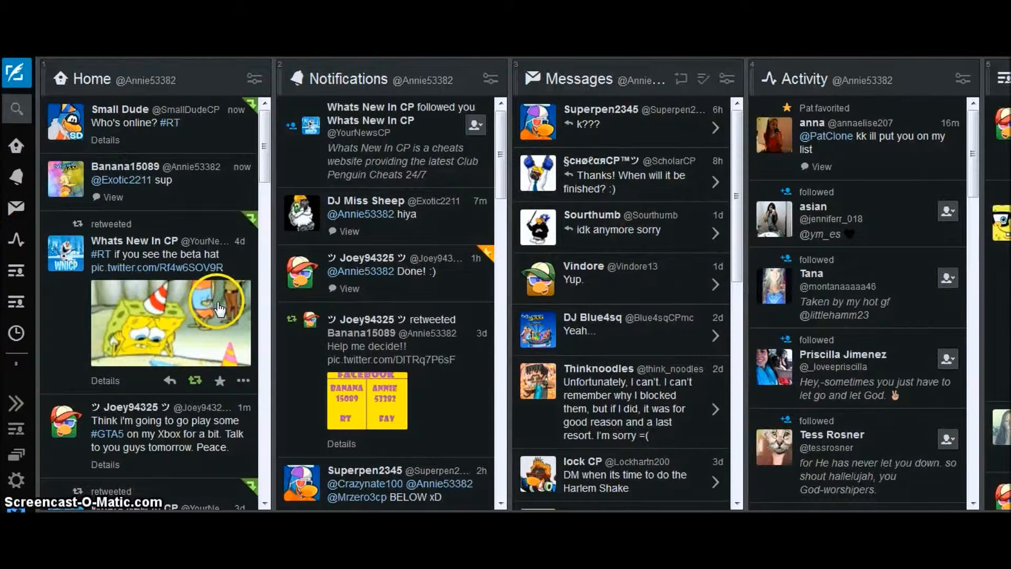
{"action": "mouse_move", "coordinate": [181, 334]}
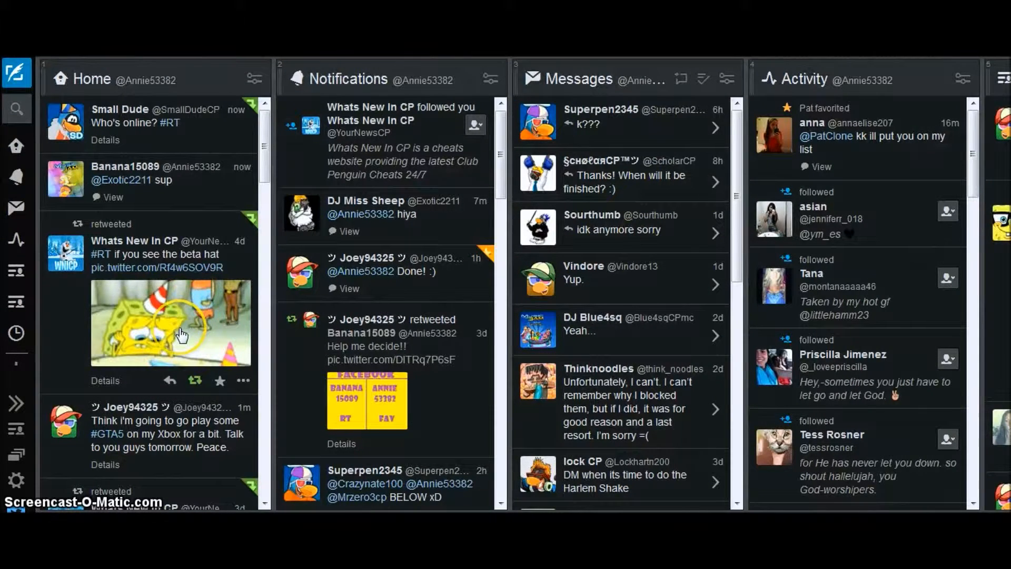
{"action": "scroll", "scroll_direction": "down", "scroll_amount": 3}
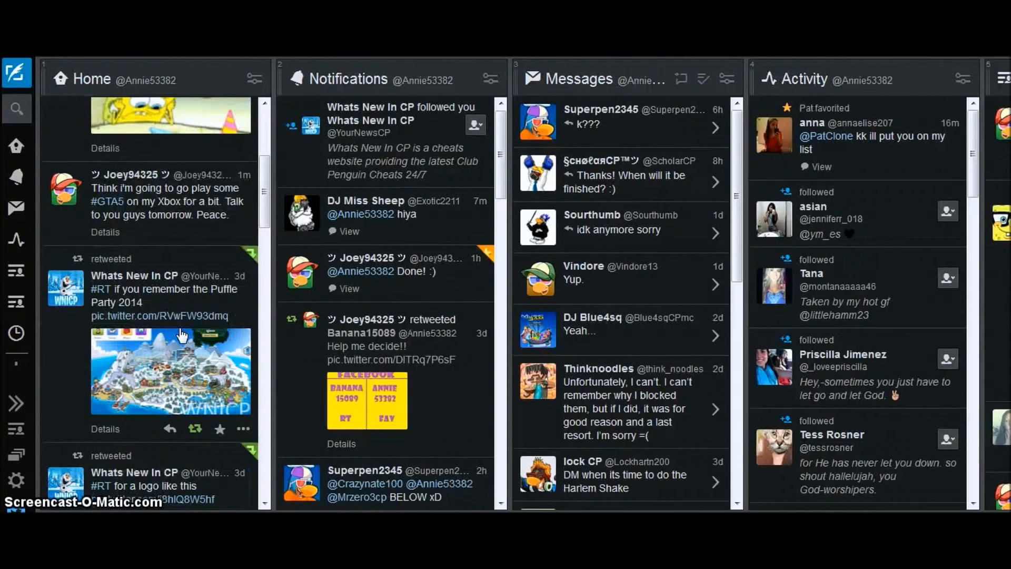
{"action": "scroll", "scroll_direction": "down", "scroll_amount": 3}
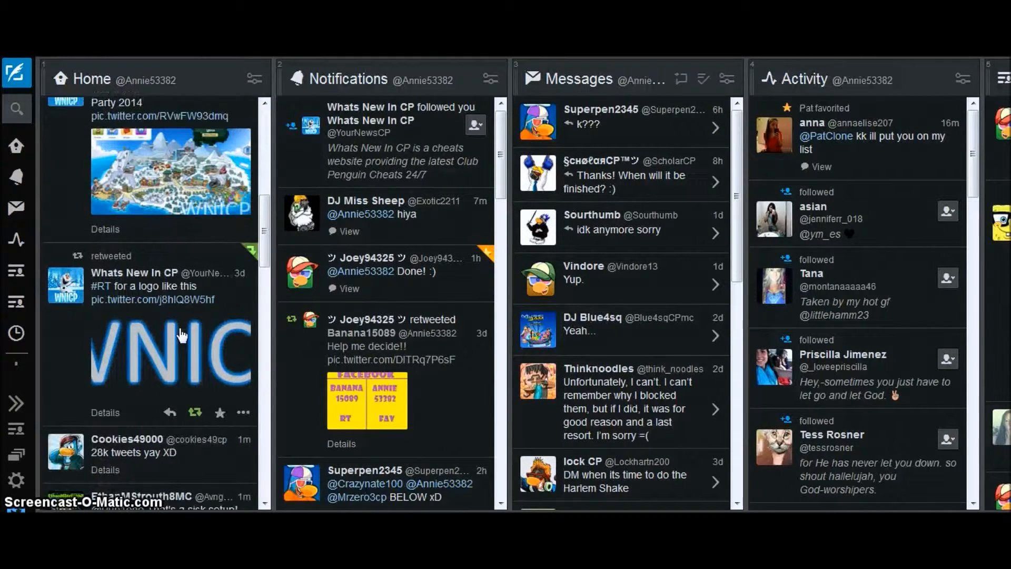
{"action": "scroll", "scroll_direction": "down", "scroll_amount": 3}
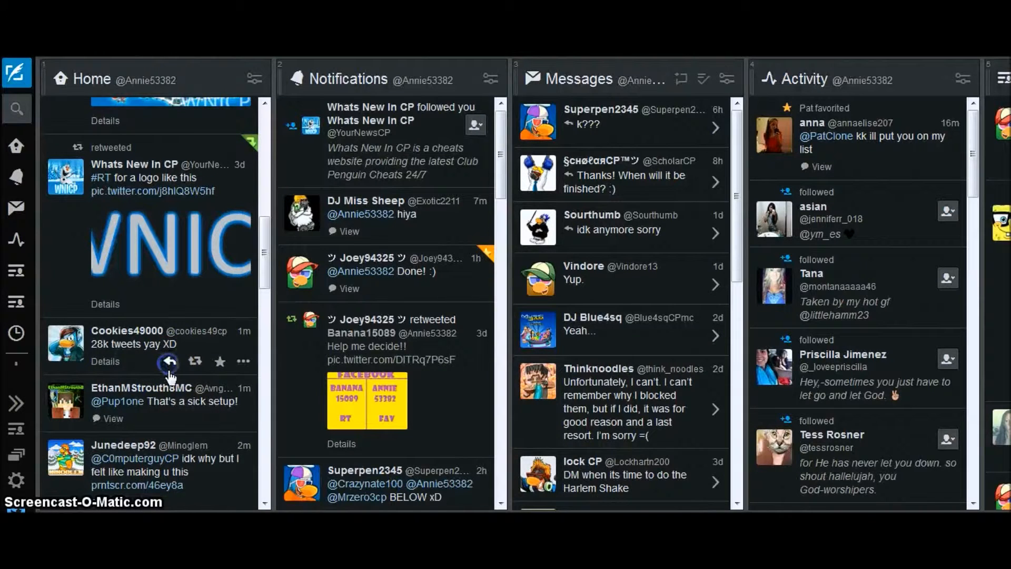
{"action": "left_click", "coordinate": [169, 361]}
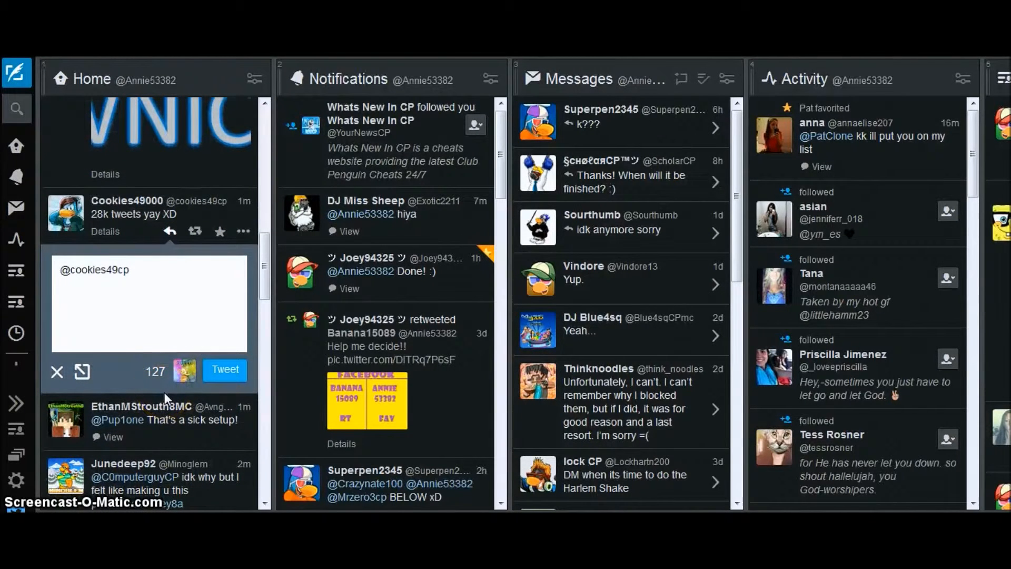
{"action": "type", "text": "Nic"}
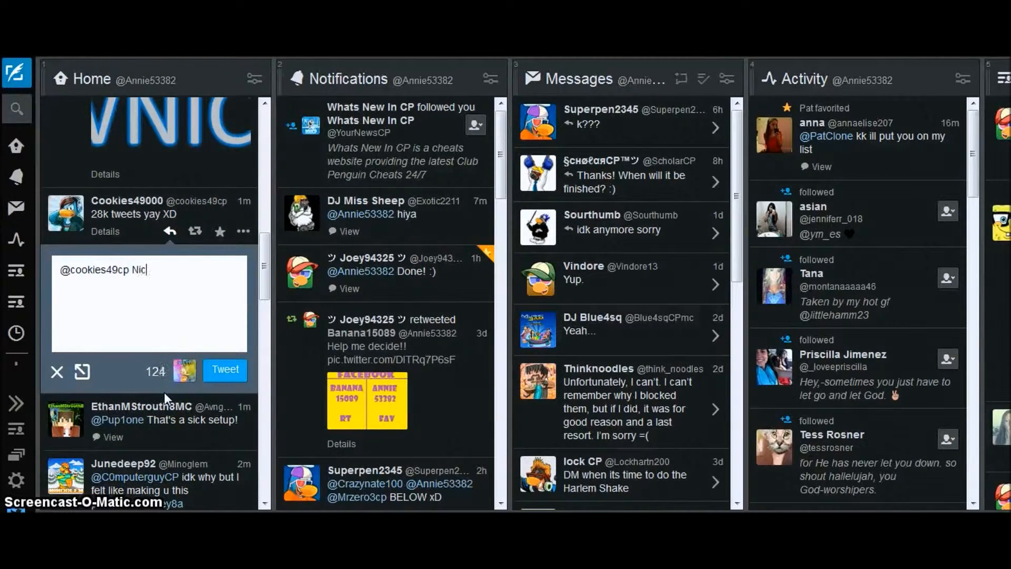
{"action": "left_click", "coordinate": [224, 370]}
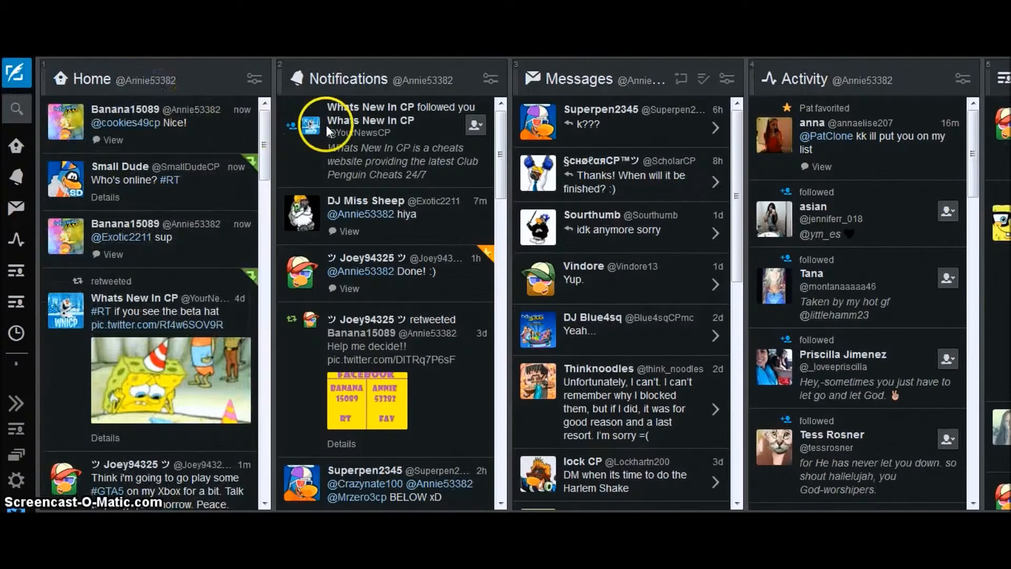
{"action": "mouse_move", "coordinate": [495, 152]}
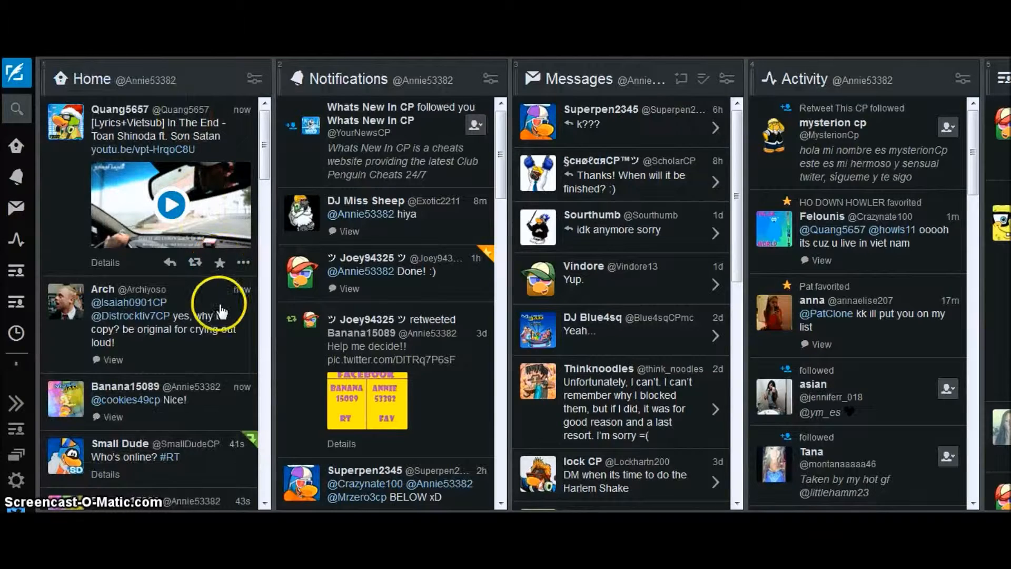
{"action": "mouse_move", "coordinate": [205, 334]}
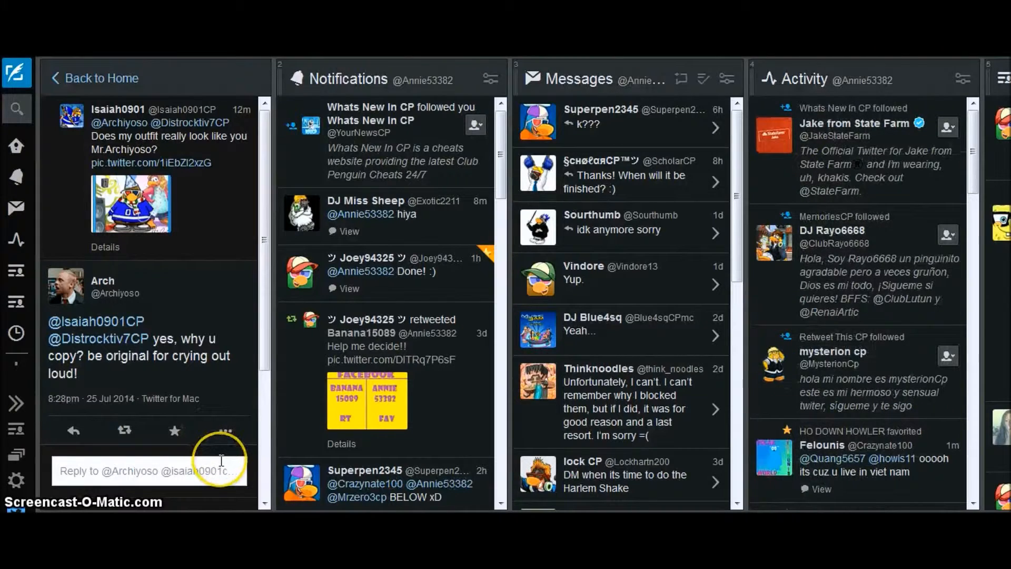
Reply 'I think he wants to clone you or something' to Arch's tweet, dropping the third mention
{"action": "left_click", "coordinate": [220, 471]}
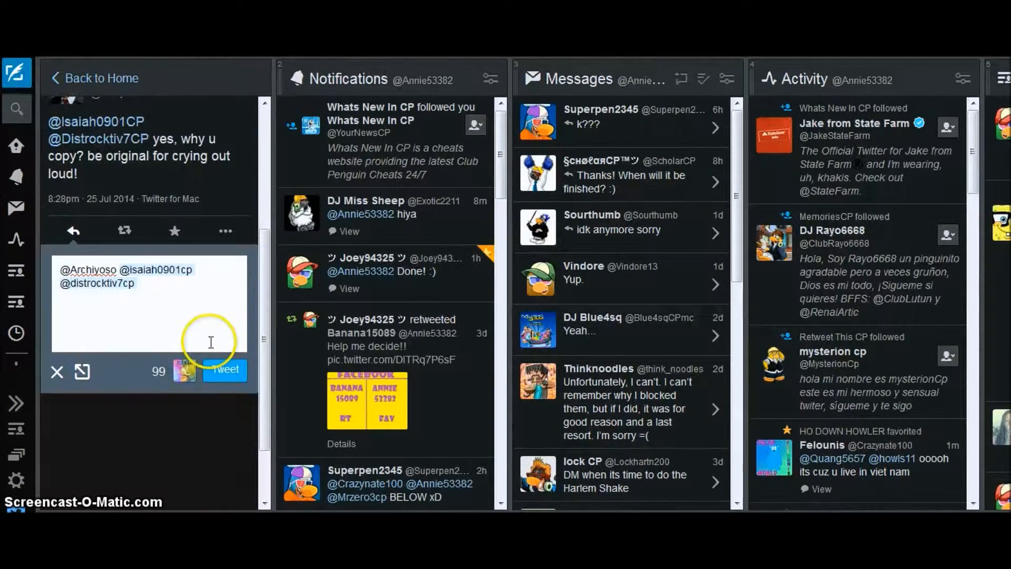
{"action": "left_click", "coordinate": [145, 296]}
{"action": "type", "text": "I"}
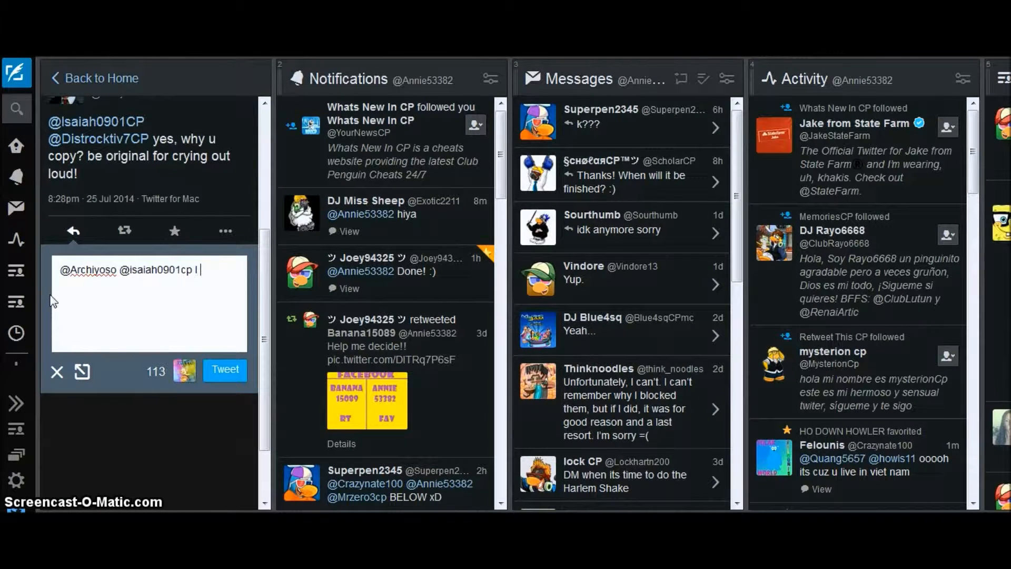
{"action": "type", "text": "think he"}
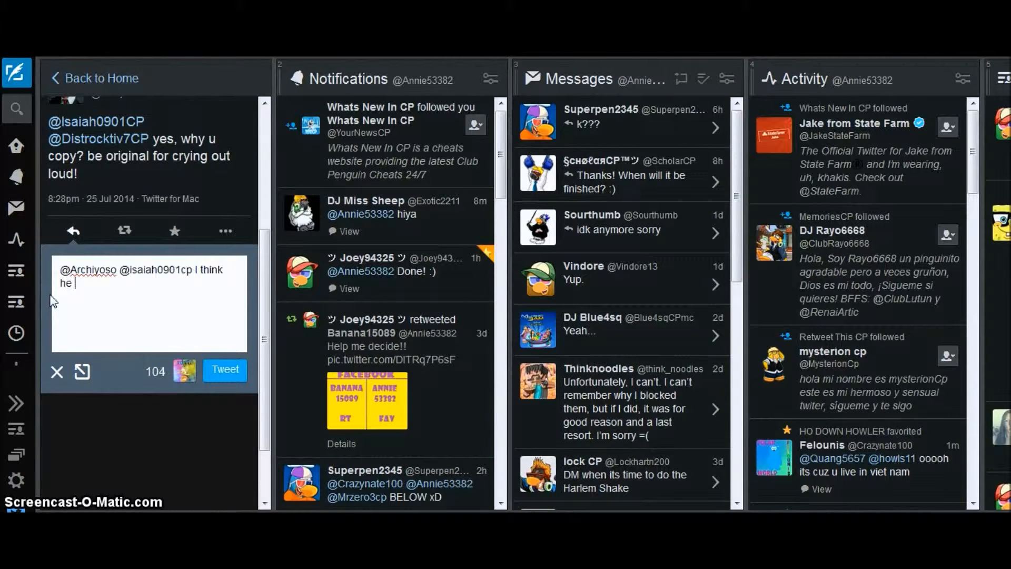
{"action": "type", "text": "wants to clone y"}
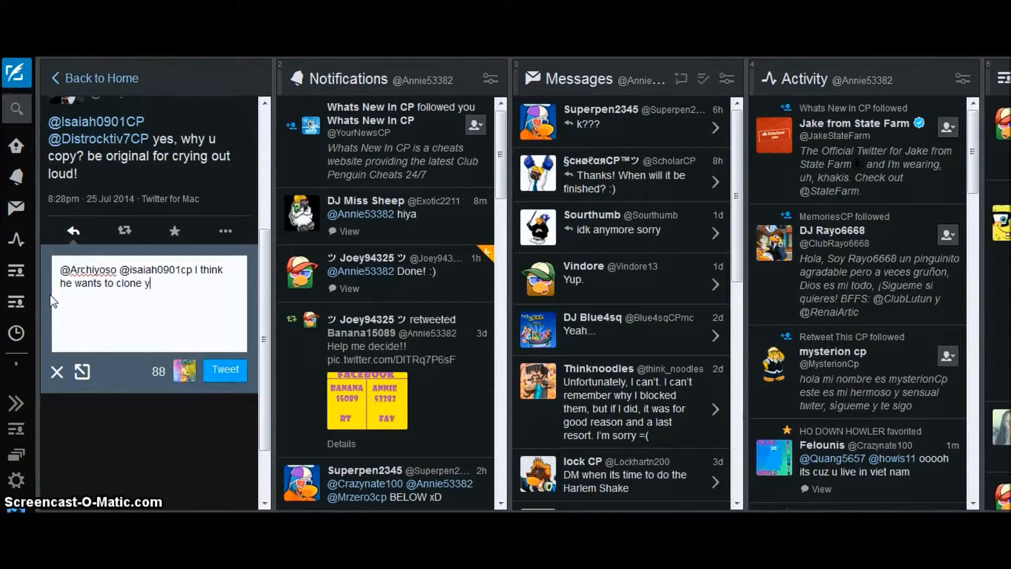
{"action": "type", "text": "ou or"}
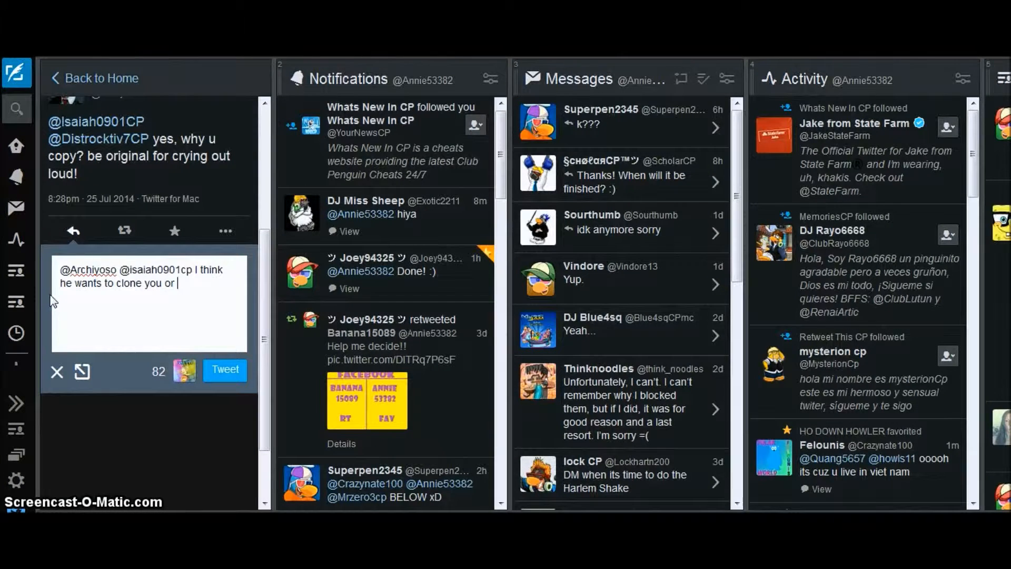
{"action": "type", "text": "som"}
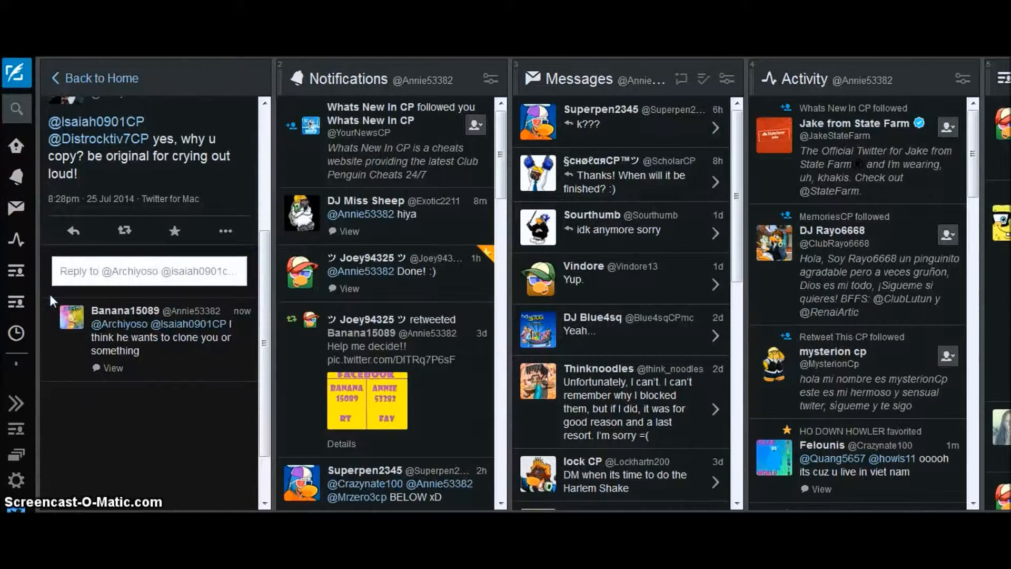
{"action": "left_click", "coordinate": [71, 78]}
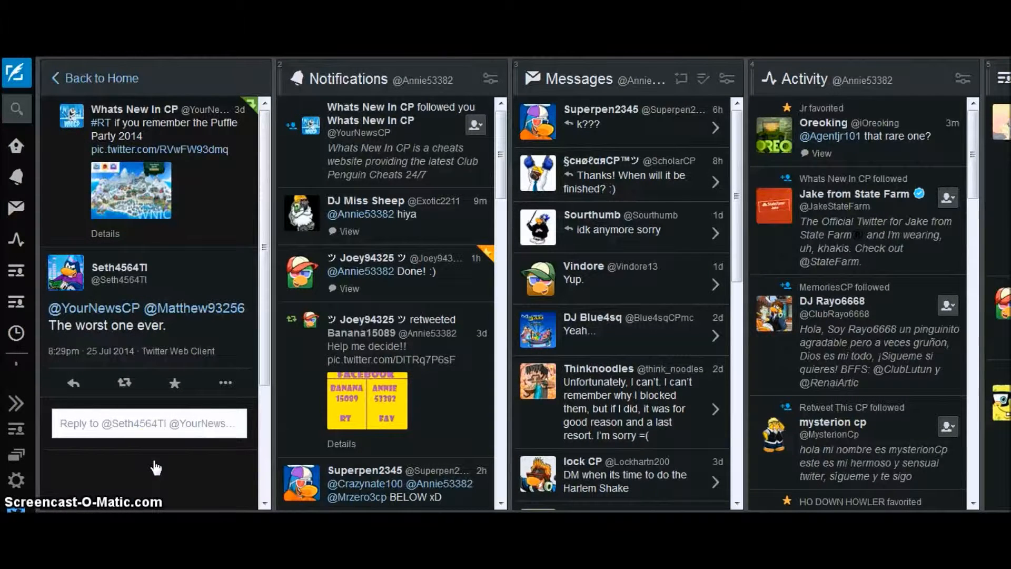
{"action": "left_click", "coordinate": [149, 423]}
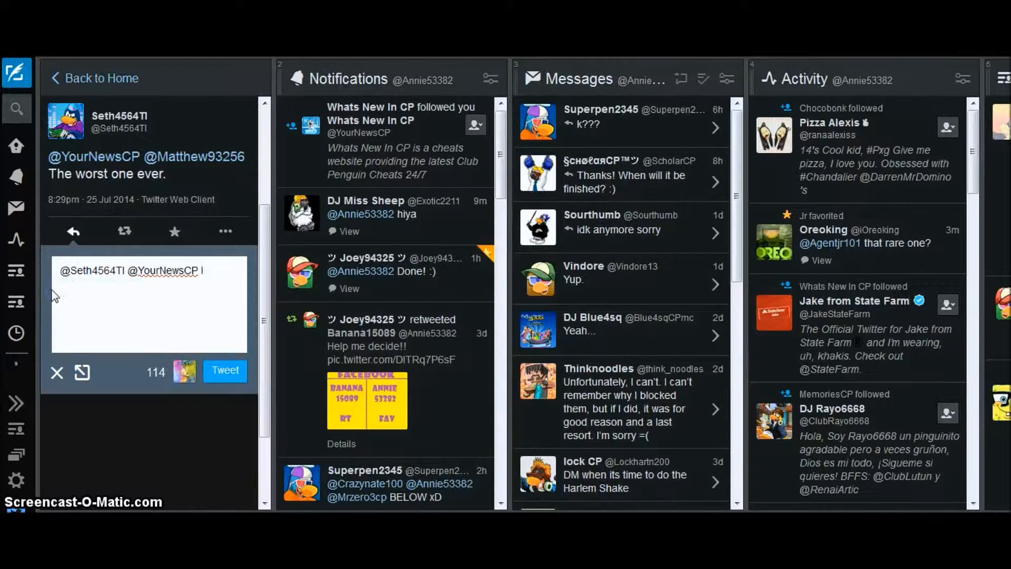
{"action": "type", "text": "think"}
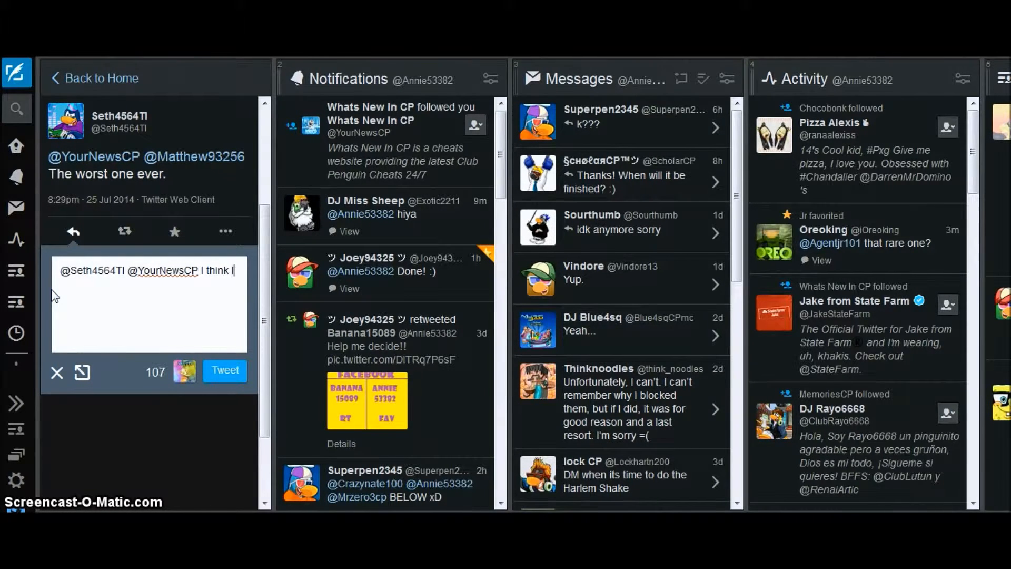
{"action": "type", "text": "like"}
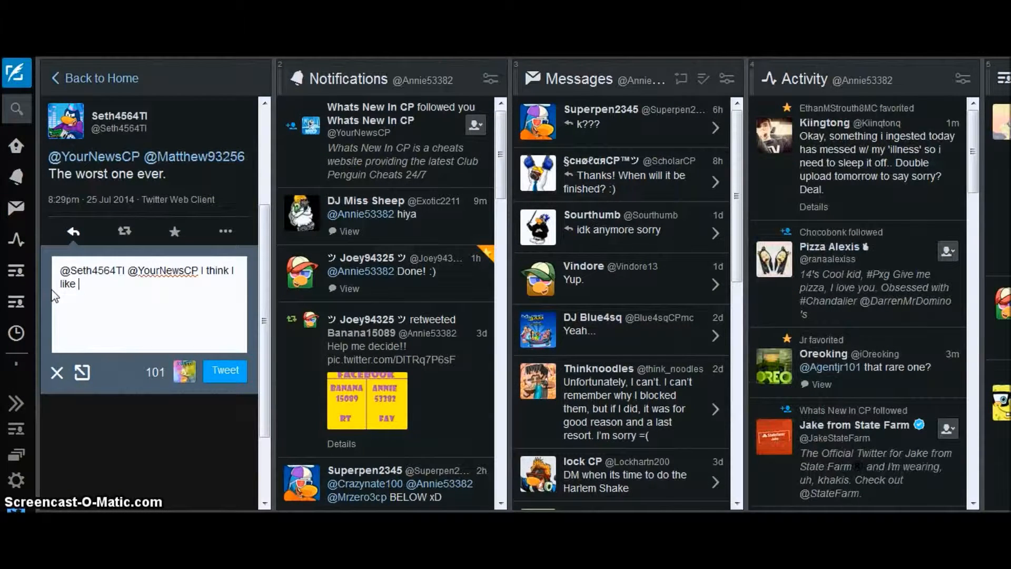
{"action": "type", "text": "2013 the most"}
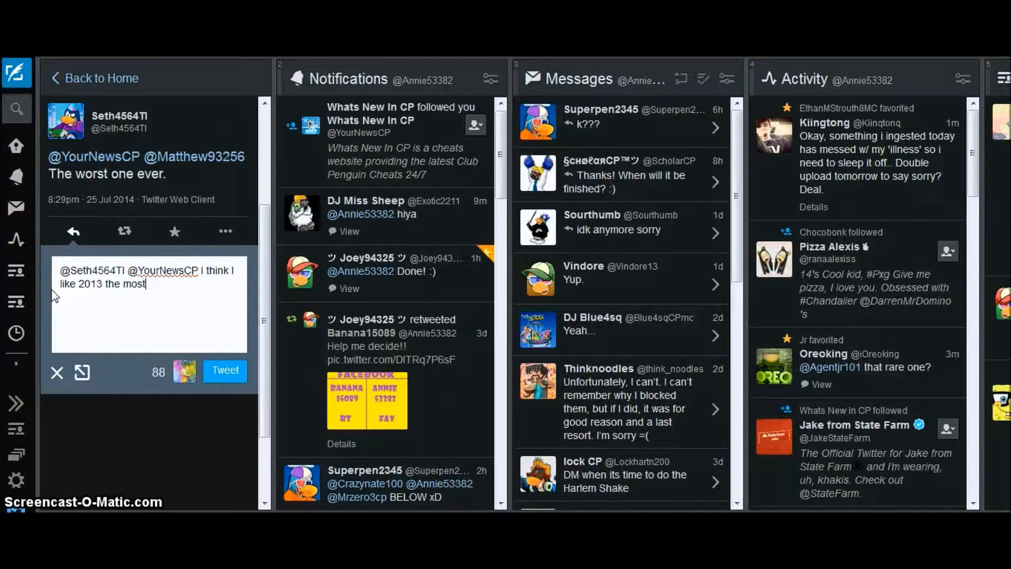
{"action": "left_click", "coordinate": [225, 371]}
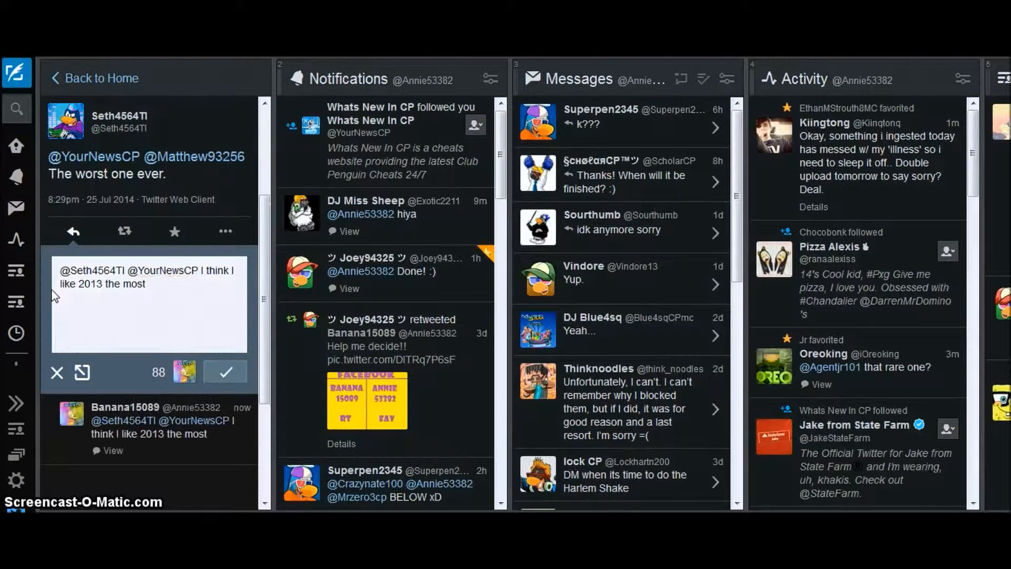
{"action": "left_click", "coordinate": [224, 372]}
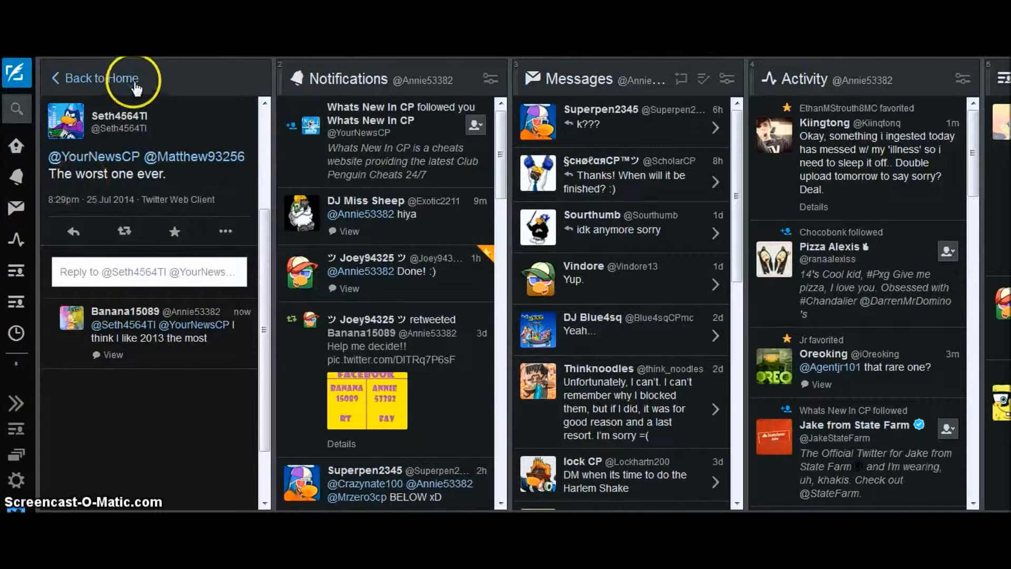
{"action": "left_click", "coordinate": [100, 78]}
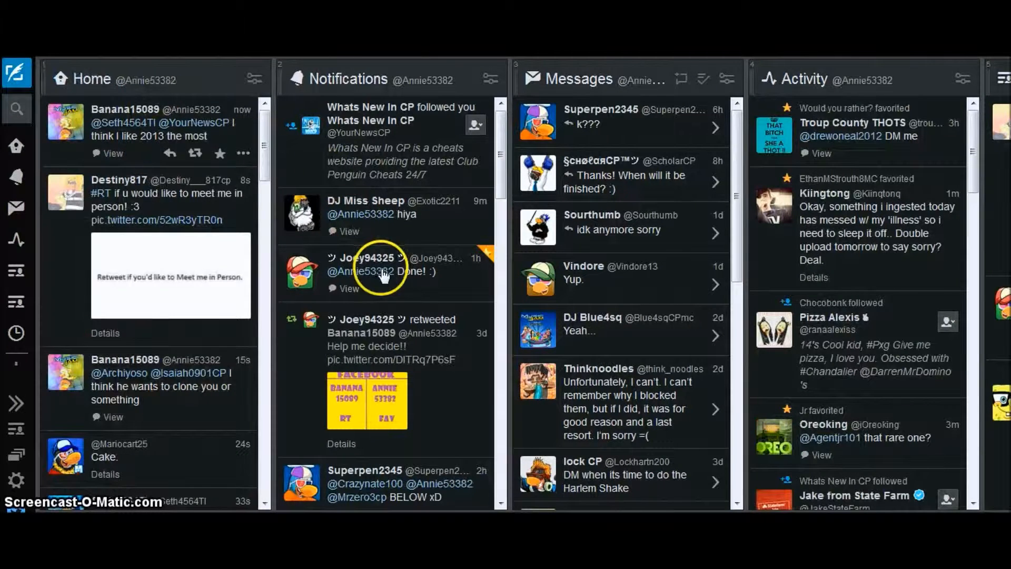